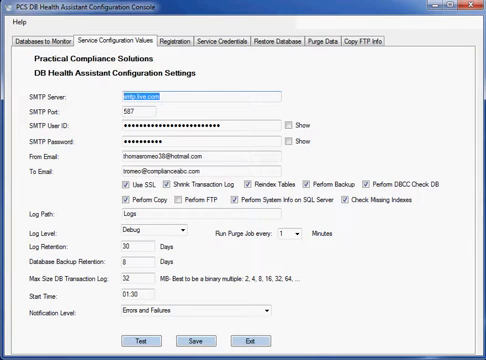
# Step: Set the SMTP server for email alerts to smtp.live.com
pyautogui.click(130, 112)
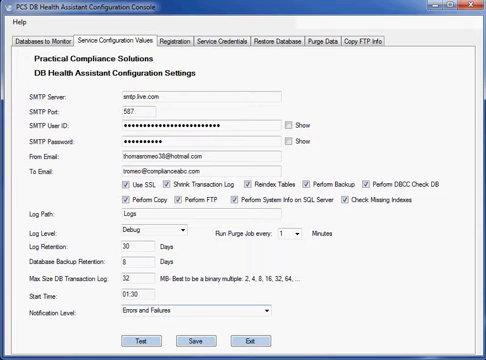
# Step: Set the Notification Level to Errors and Failures
pyautogui.click(270, 314)
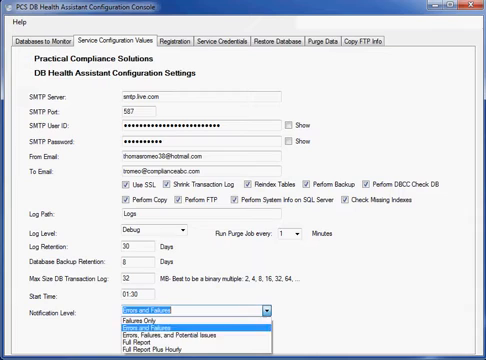
pyautogui.click(180, 338)
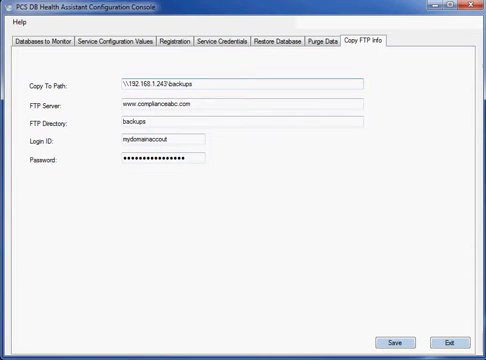
# Step: Select the existing Copy To Path on the Copy FTP Info tab to replace it
pyautogui.tripleClick(232, 80)
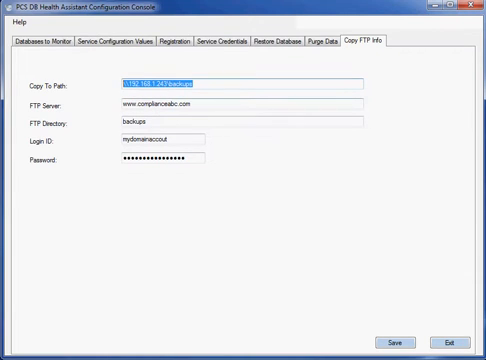